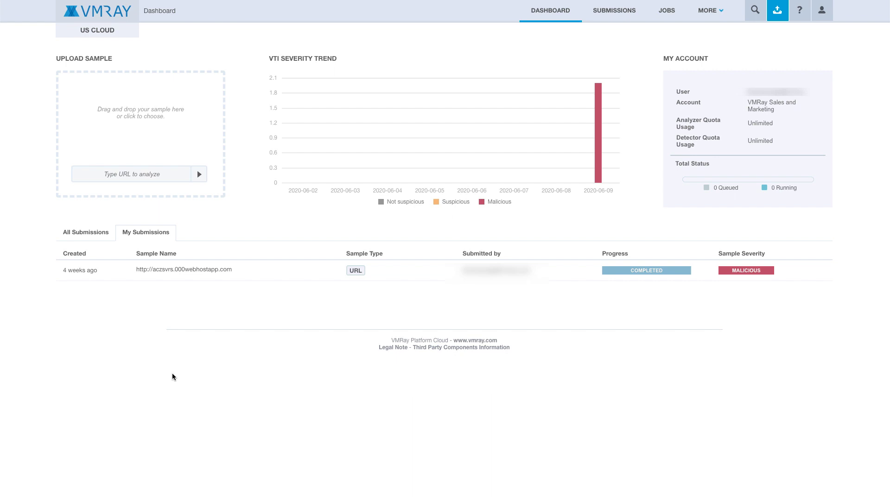
mouse_move(173, 370)
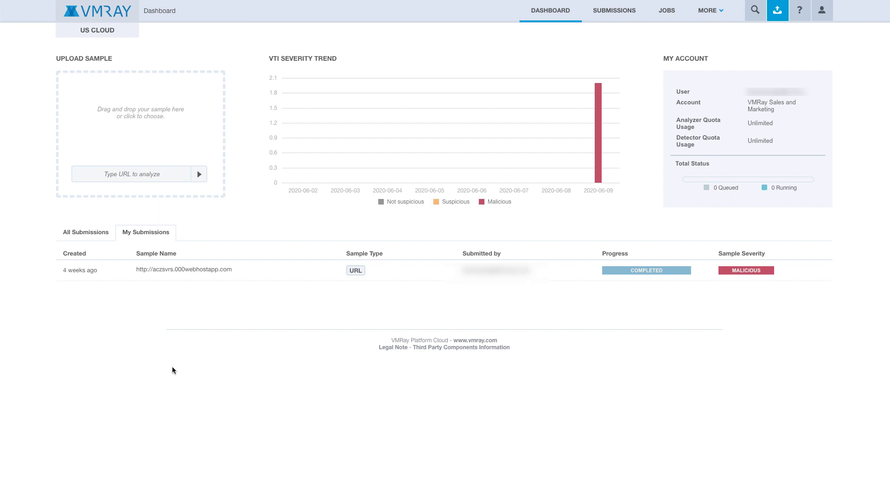
- Enter scostlyinthemarketzq.duckdns.org/webdoc/ as the URL to analyze and send it
click(136, 174)
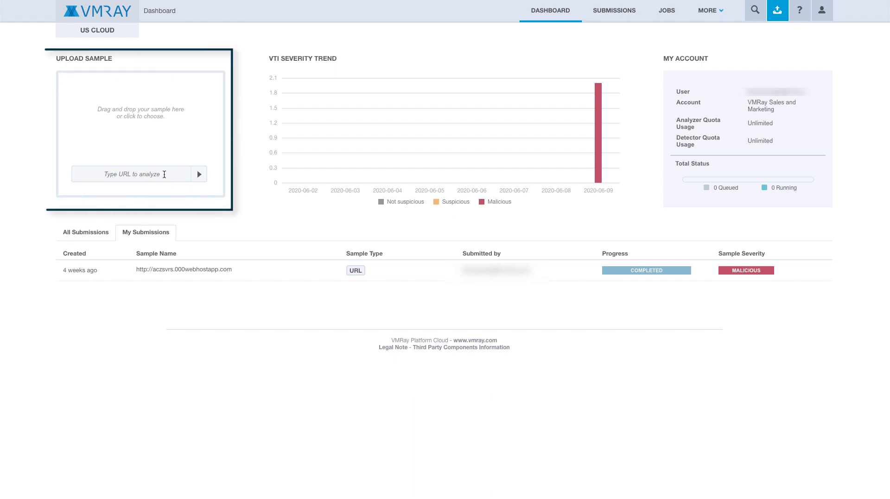
click(136, 173)
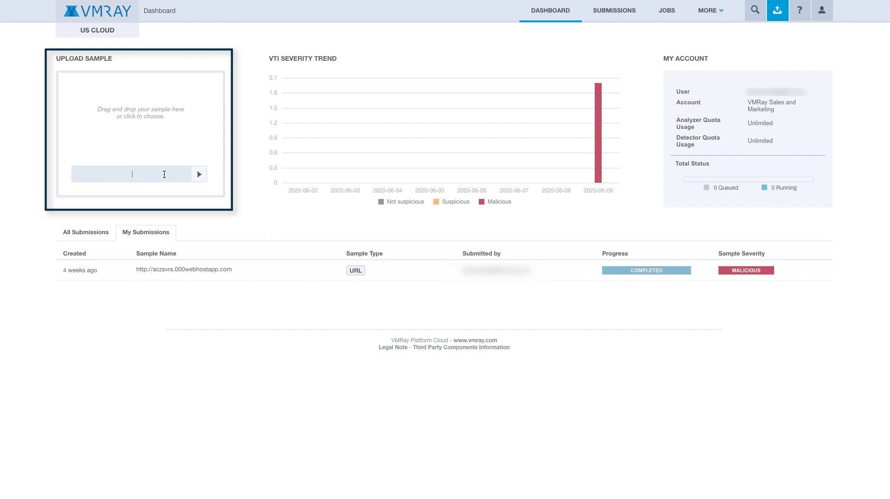
text(scostlyinthemarketzq.duckdns.org/webdoc/)
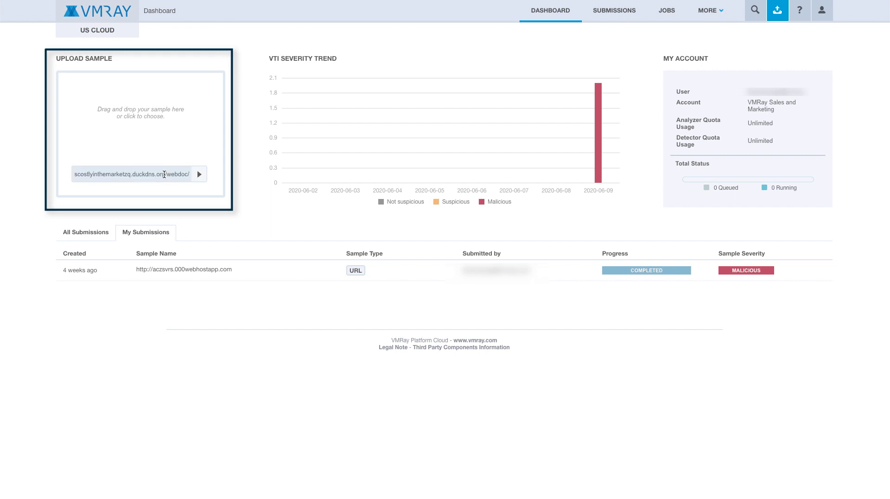
click(199, 173)
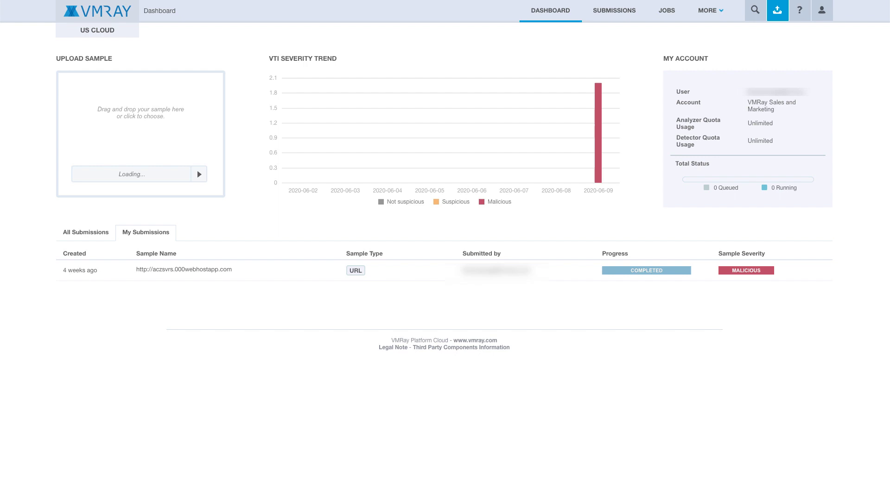
- Enable the VMRay Web Analyzer Interactive job and submit the URL analysis
click(776, 10)
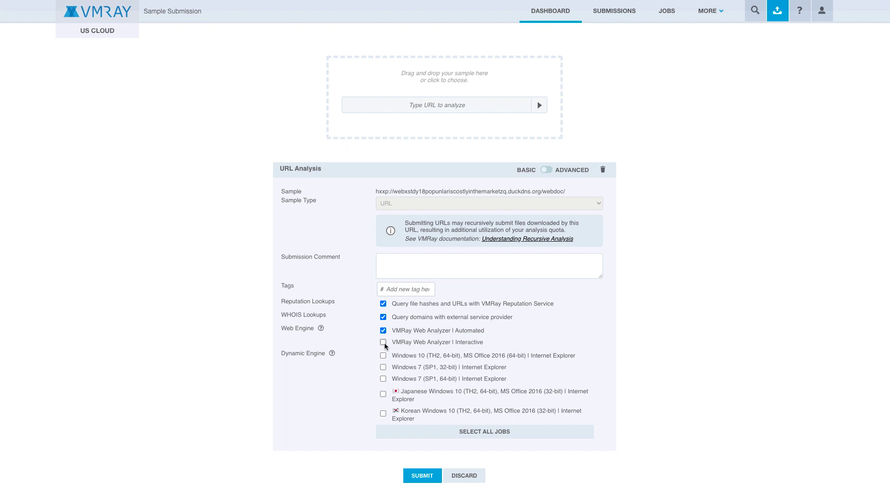
click(383, 342)
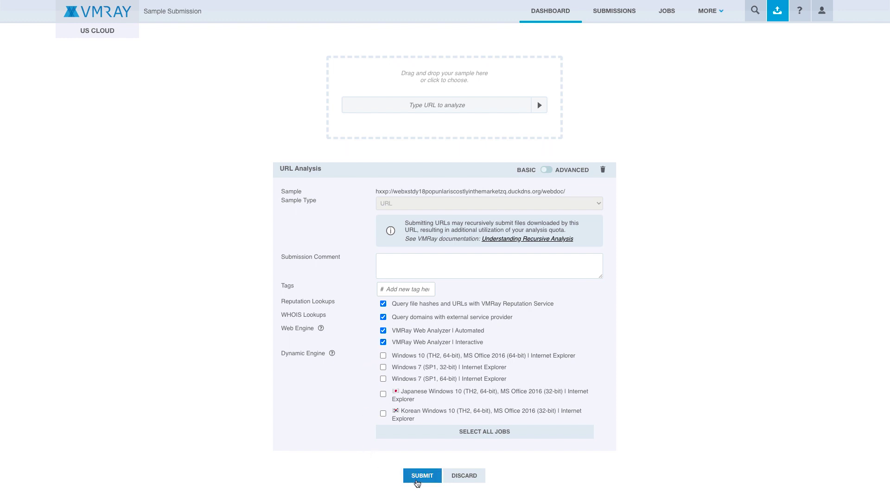
click(421, 475)
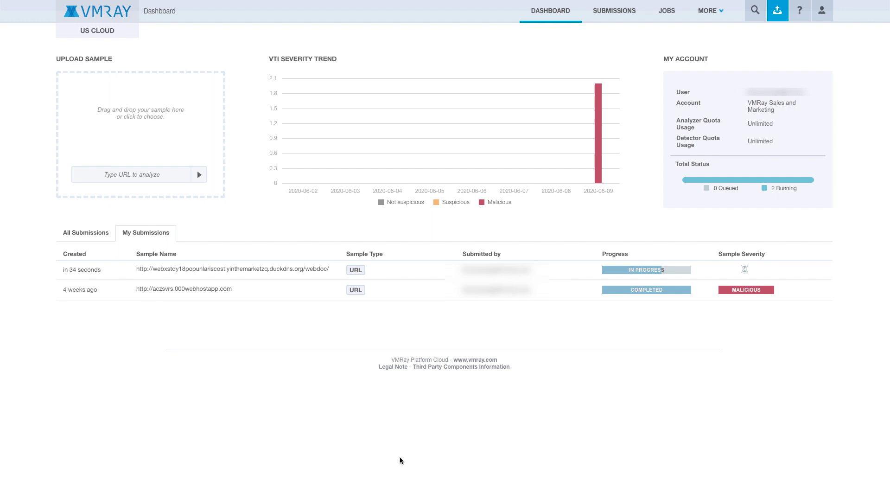
mouse_move(327, 410)
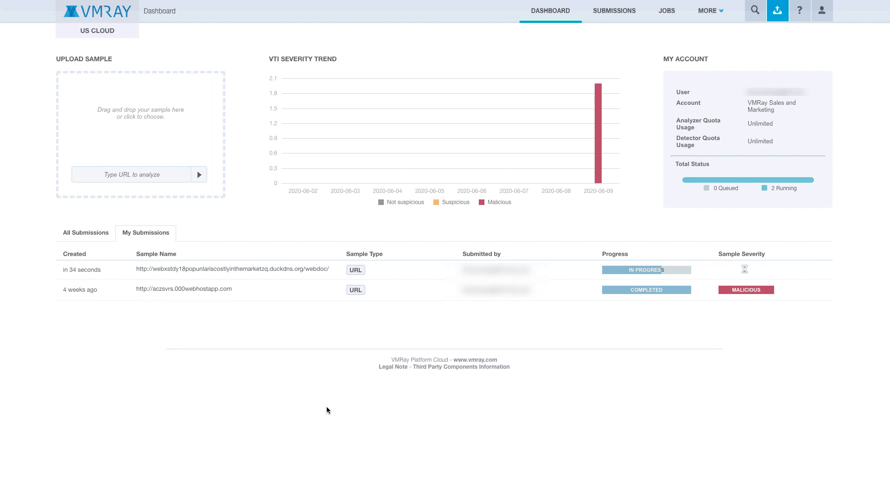
mouse_move(299, 267)
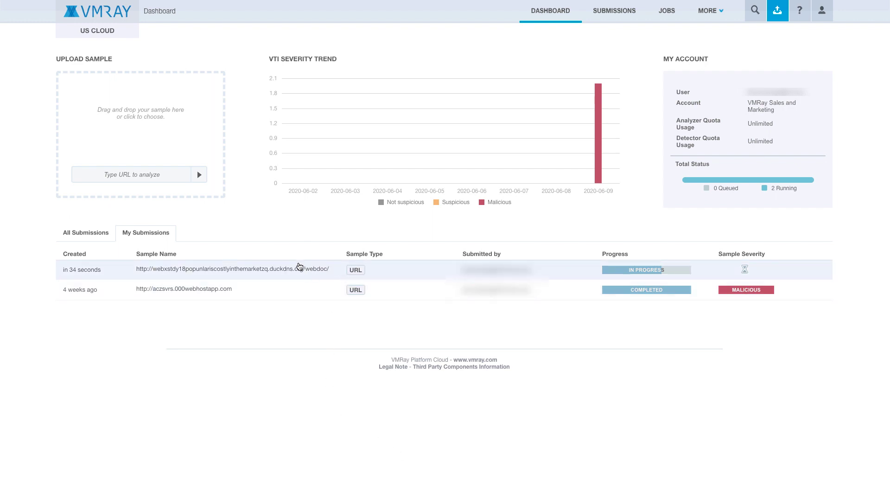
- Go into the in-progress submission and launch its interactive web analyzer session
click(232, 268)
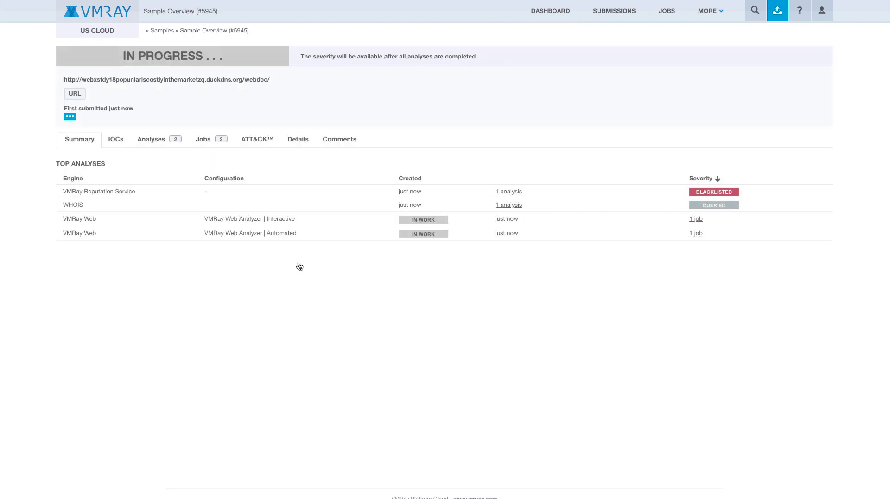
mouse_move(299, 223)
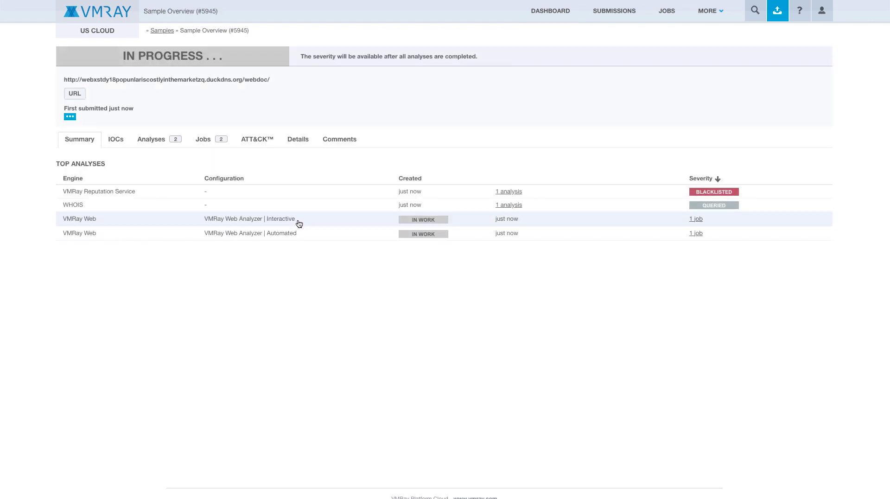
click(695, 218)
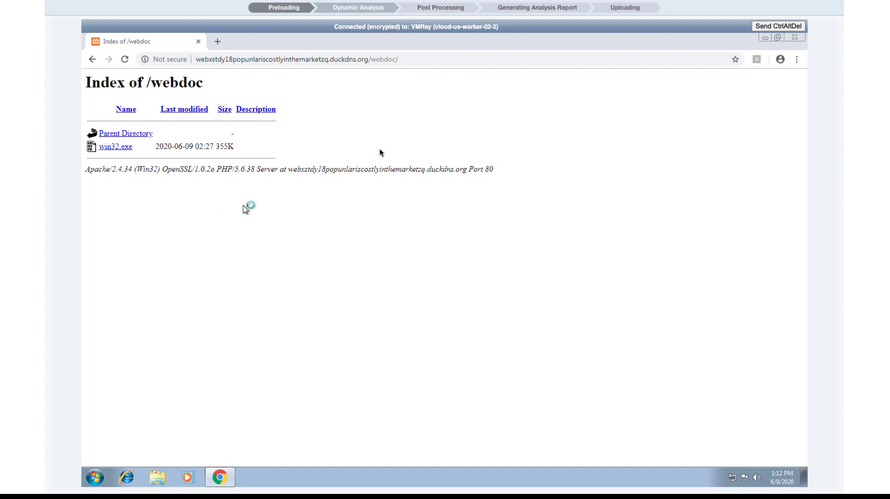
mouse_move(387, 153)
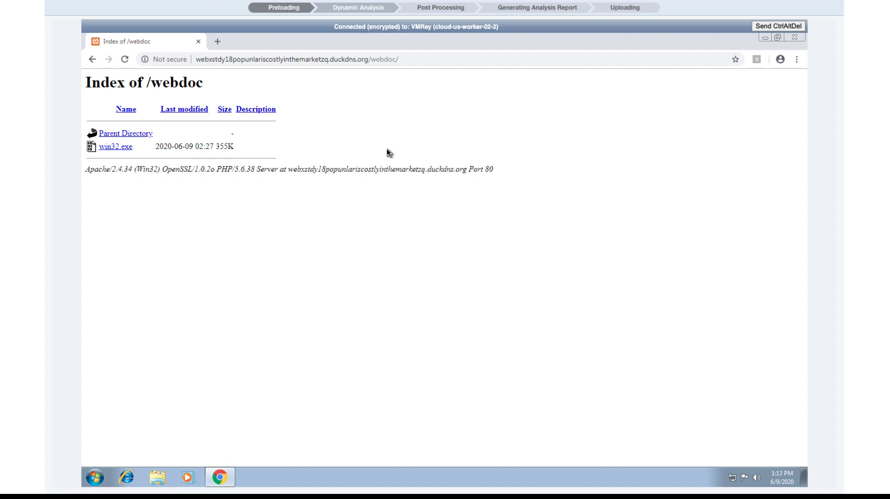
mouse_move(208, 189)
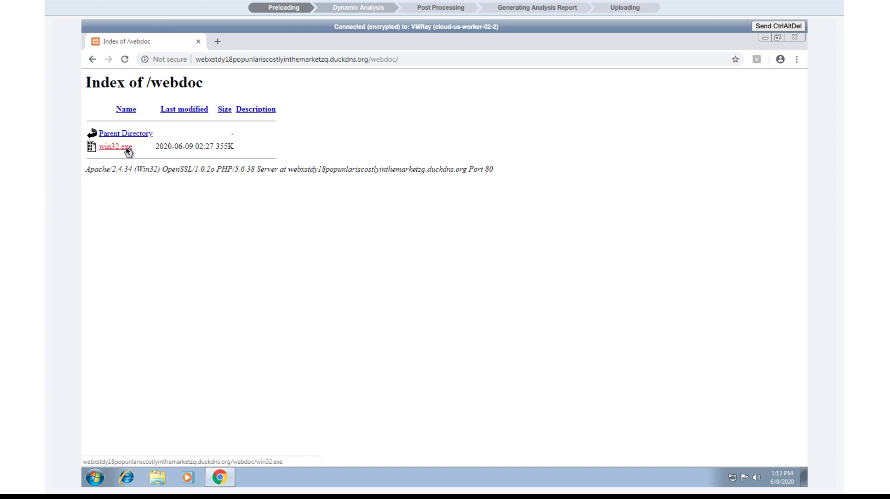
- Download win32.exe from the Index of /webdoc listing in the sandbox browser
click(115, 145)
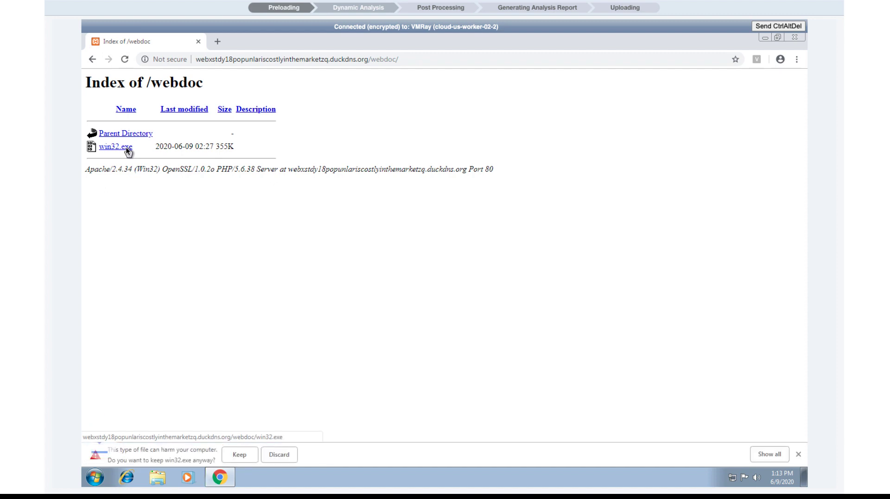
mouse_move(744, 429)
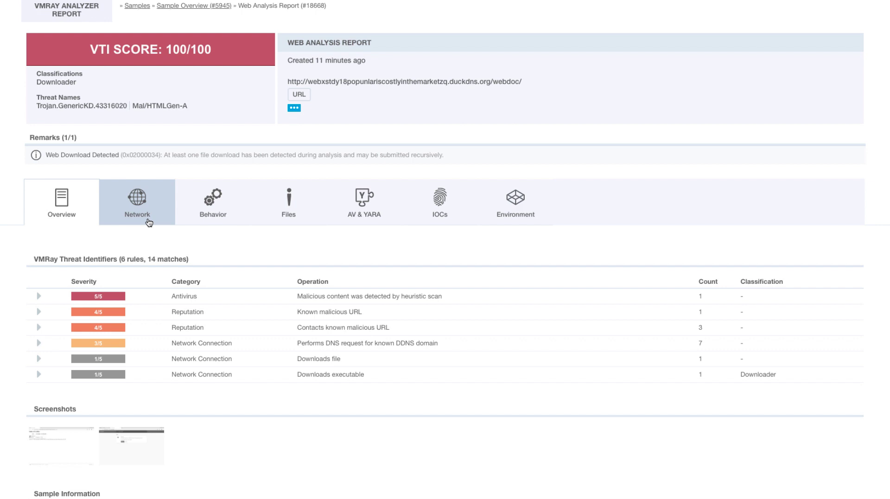
- Review the web analysis report's Network section with its statistics and host map
click(137, 201)
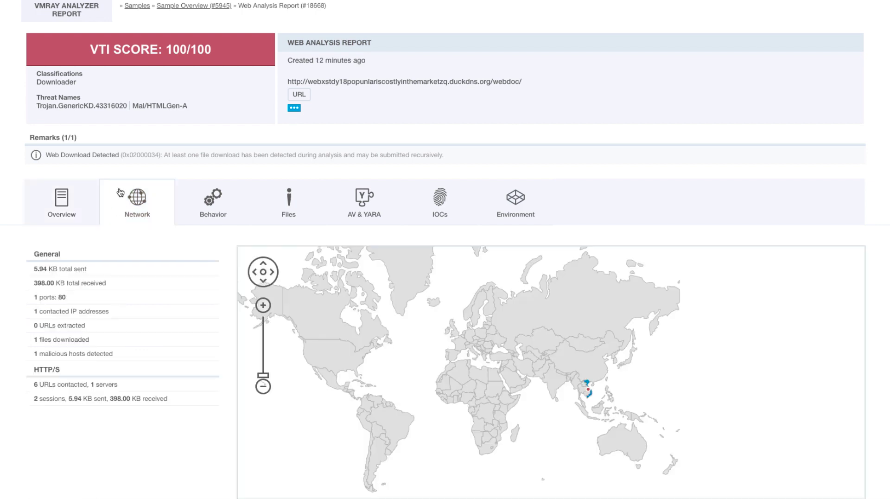
scroll(down, 3)
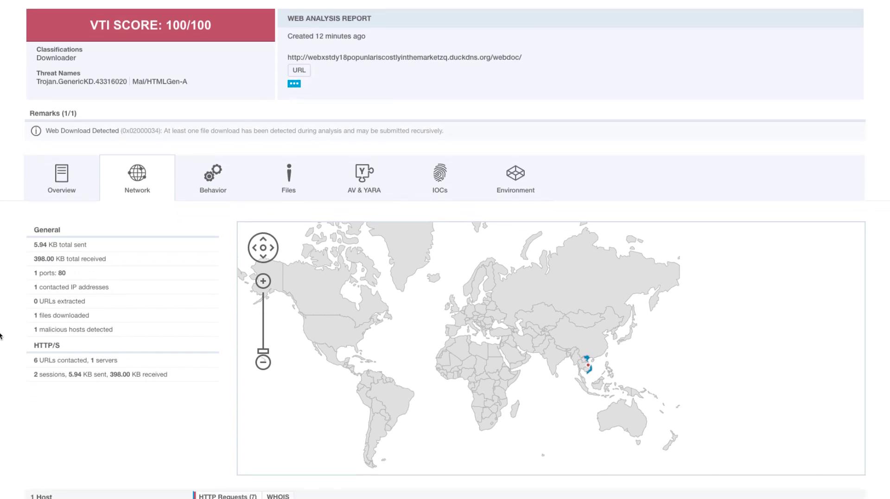
scroll(down, 3)
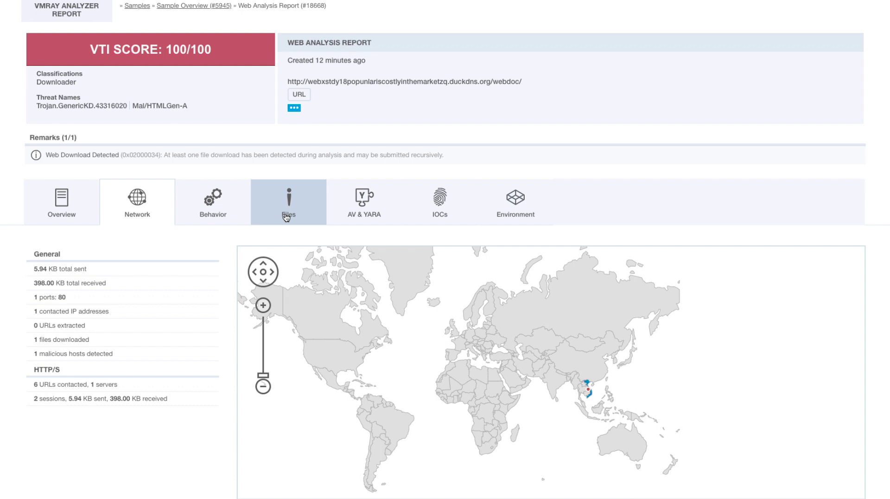
- In the Files list, expand win32.exe's hashes and choose Submit File from its actions
click(288, 201)
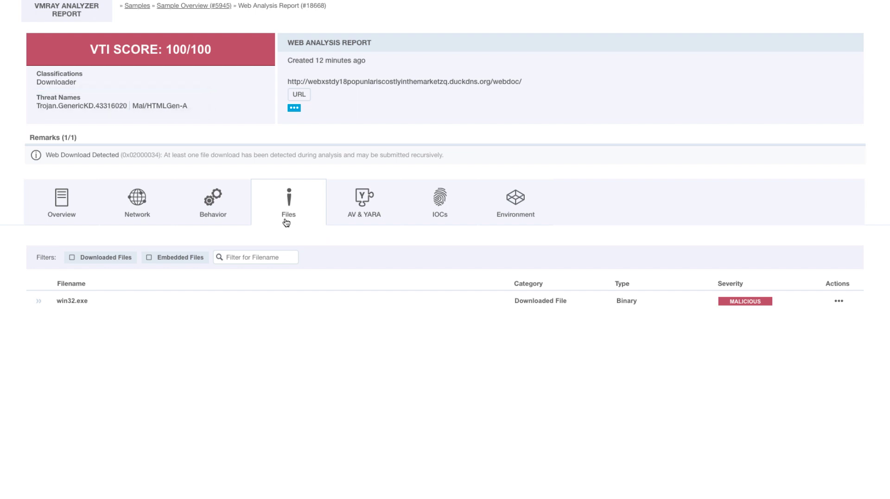
click(39, 300)
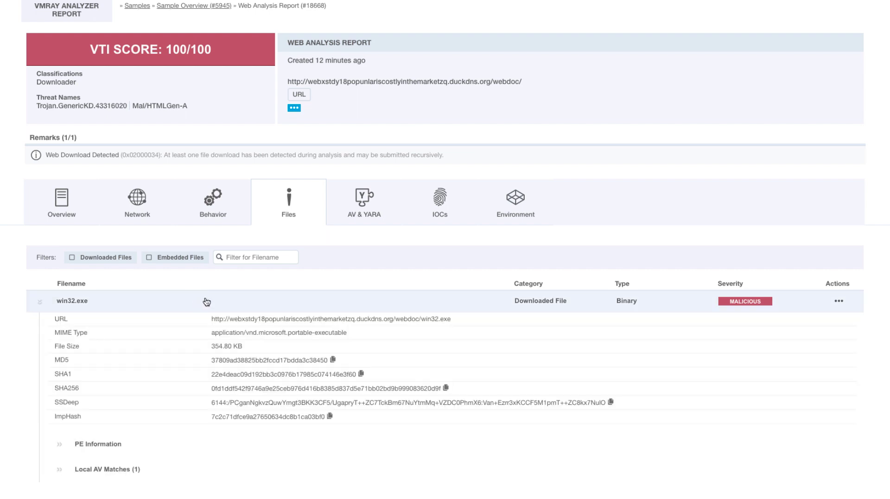
mouse_move(879, 338)
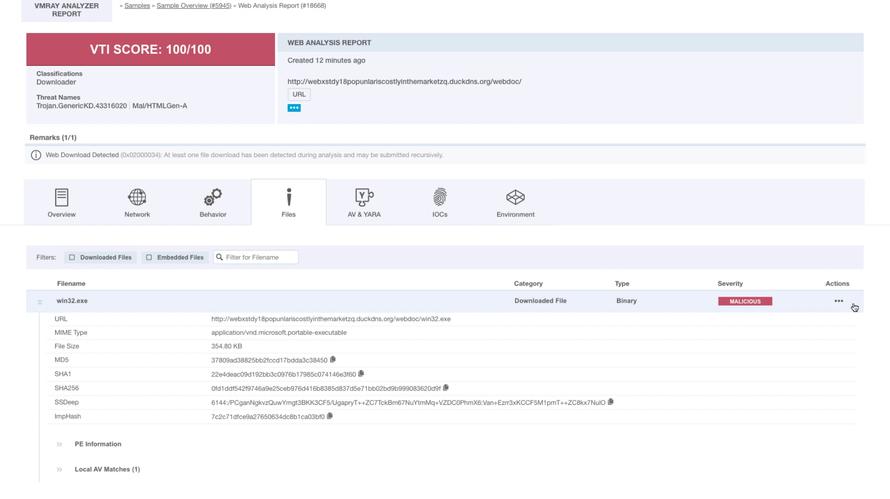
click(838, 300)
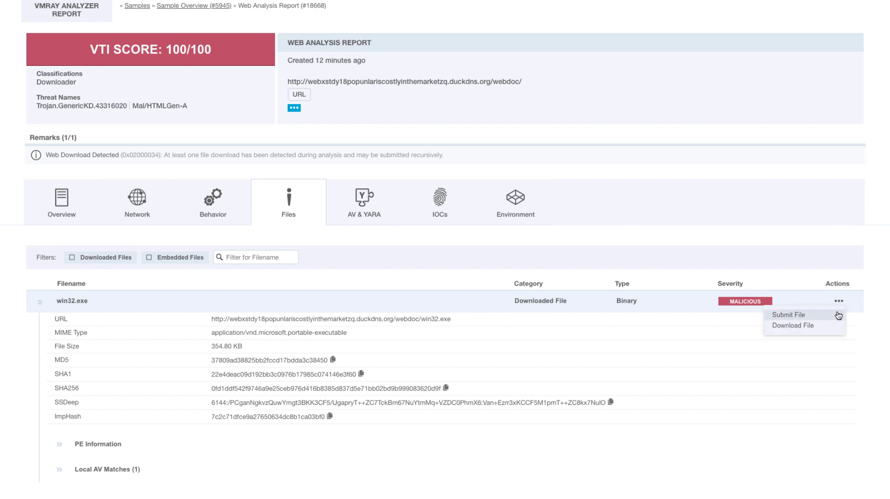
click(789, 314)
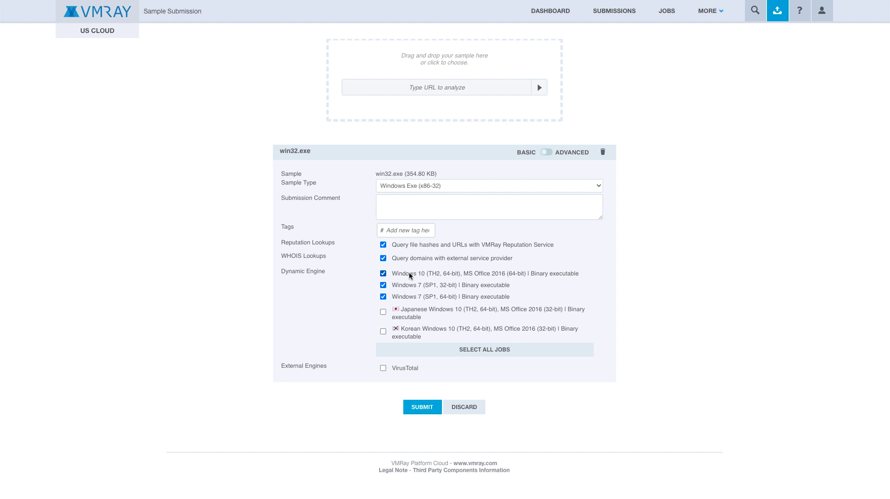
- Untick Windows 10 and Windows 7 32-bit, keeping Windows 7 64-bit, and submit win32.exe
click(383, 272)
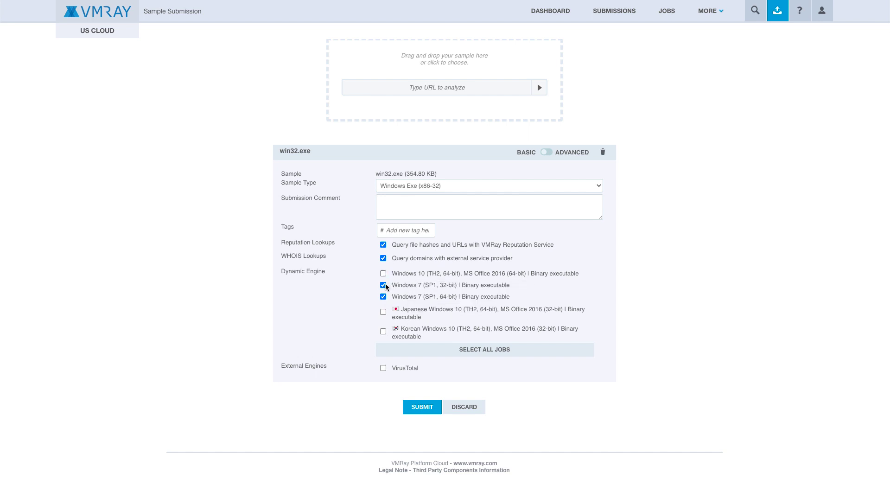
click(383, 285)
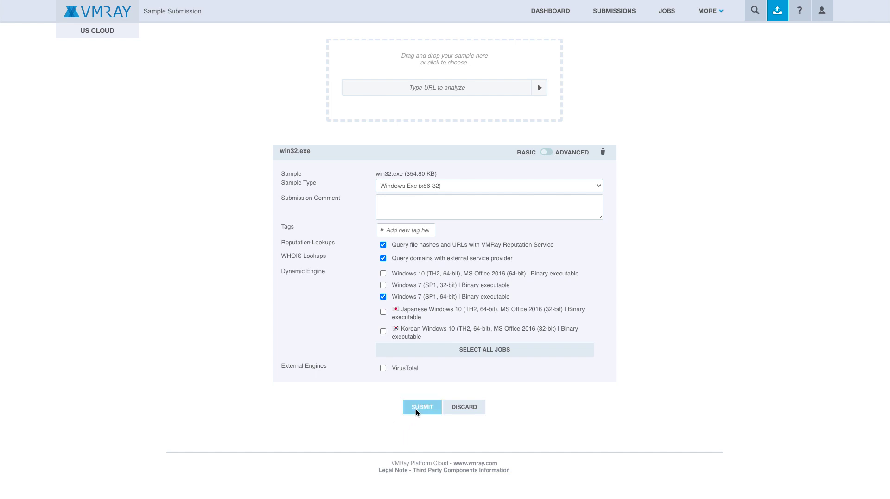
click(421, 406)
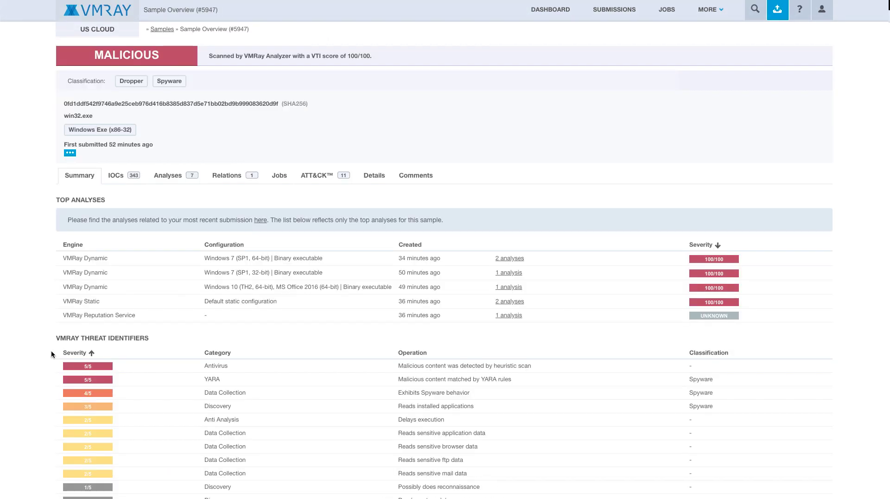
mouse_move(161, 258)
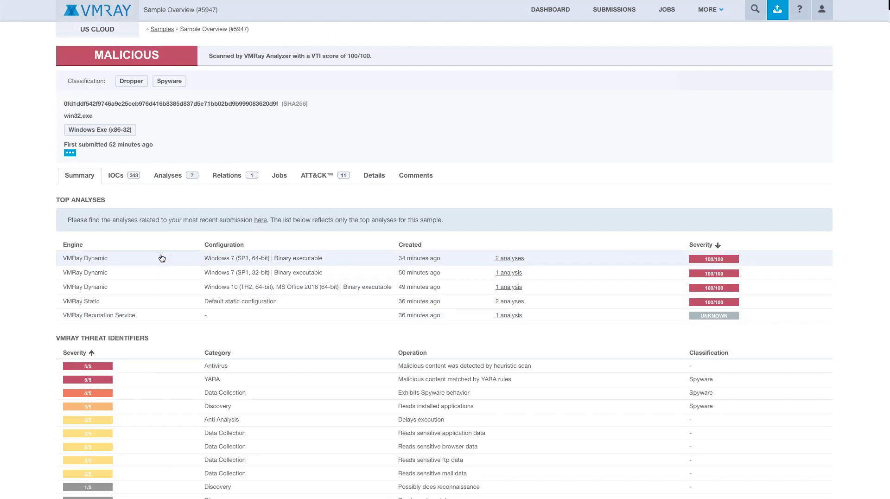
- Load the VMRay Dynamic Windows 7 64-bit analysis report for win32.exe
click(509, 257)
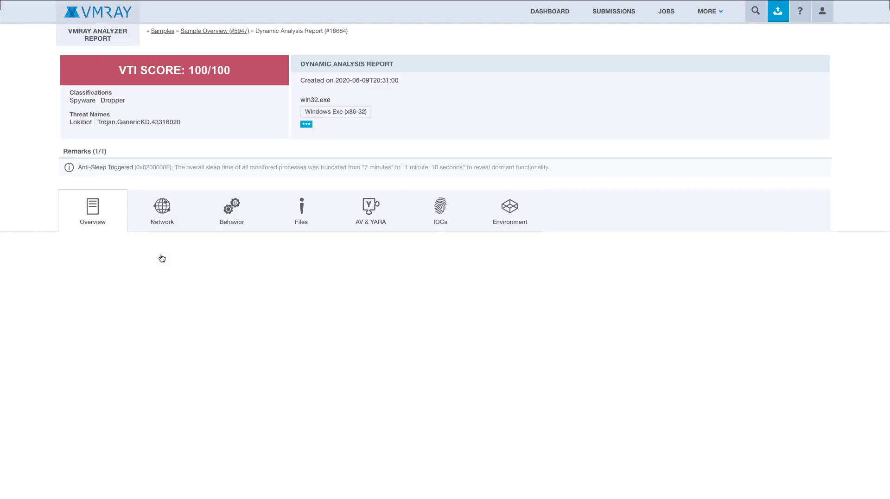
click(92, 210)
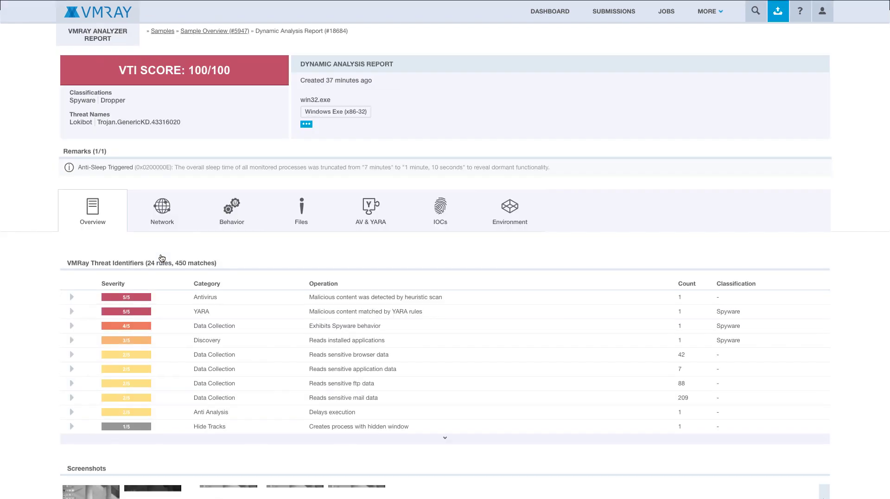